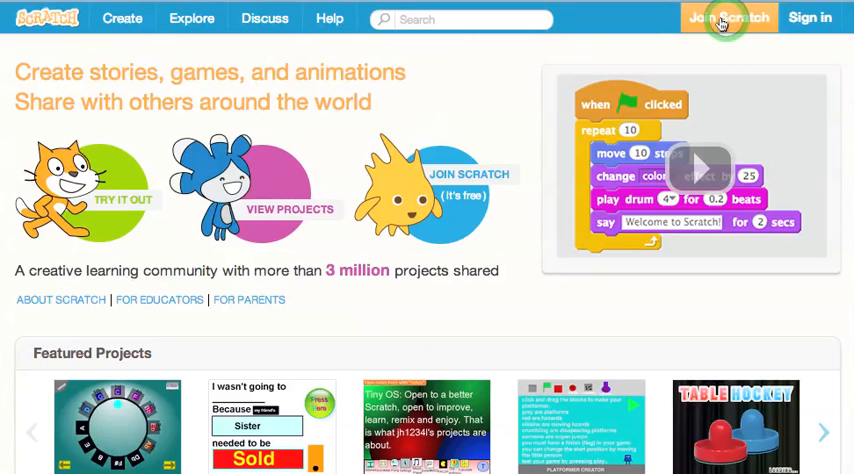
Start and dismiss the Scratch sign-up form, then begin creating a project.
click(728, 18)
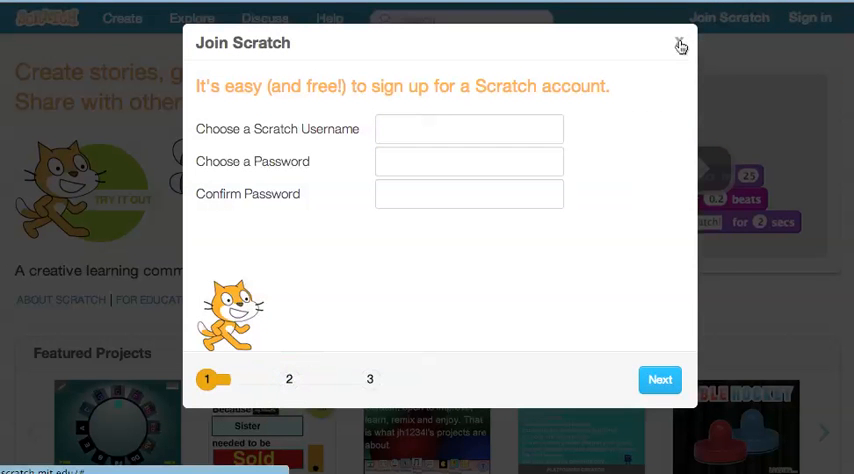
click(680, 46)
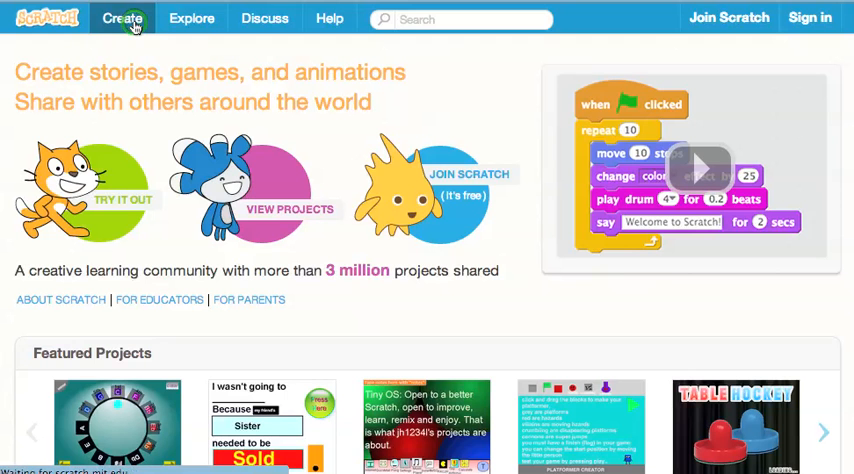
click(123, 18)
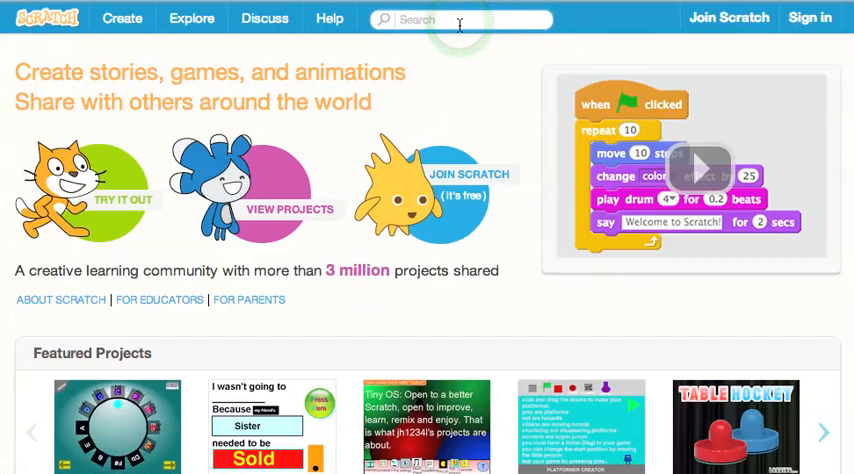
Search for 'The Moon' and open the MoonPhases project from the results.
text(M)
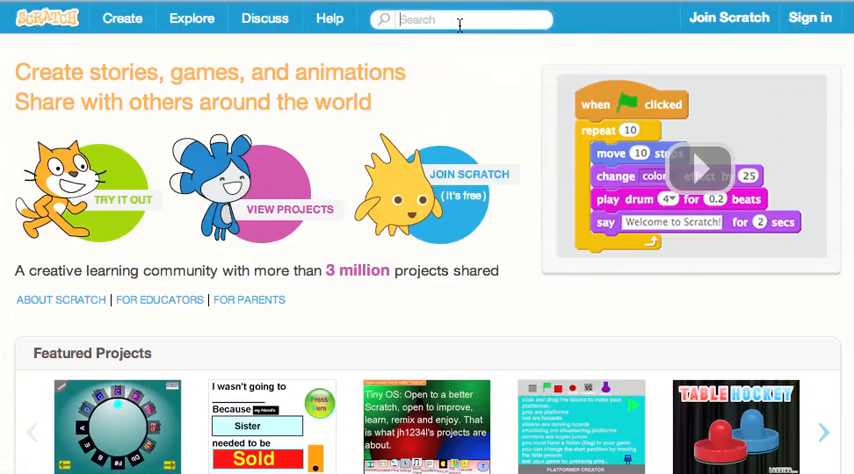
text(The Moon)
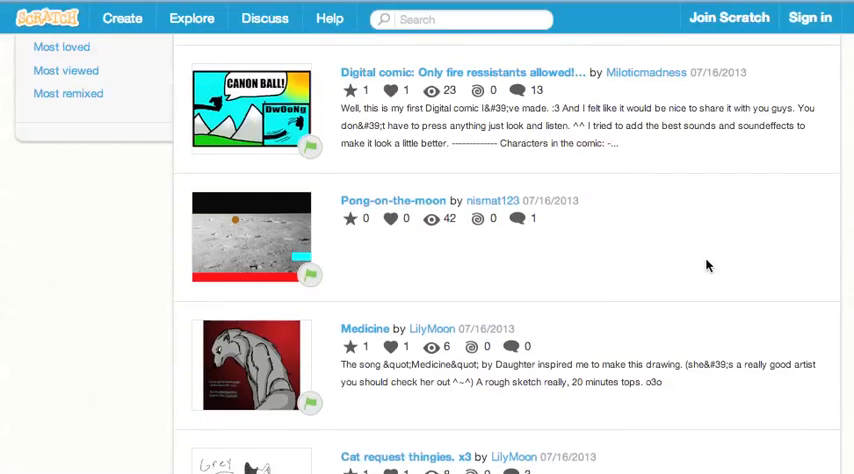
scroll(down, 3)
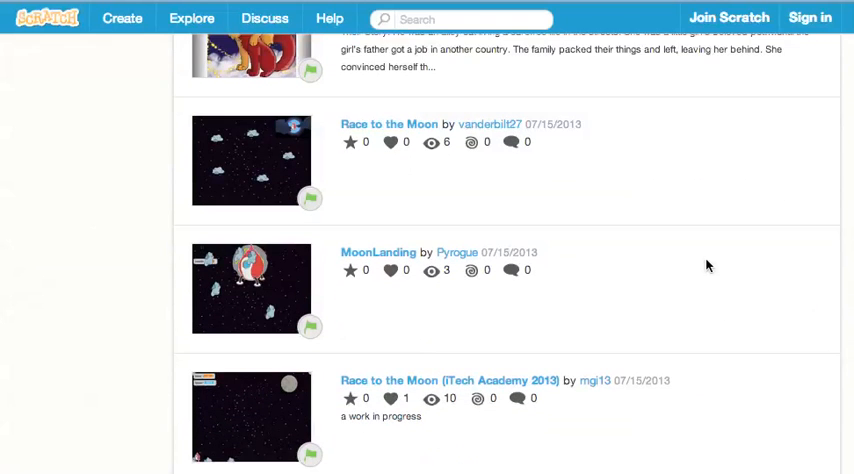
scroll(down, 3)
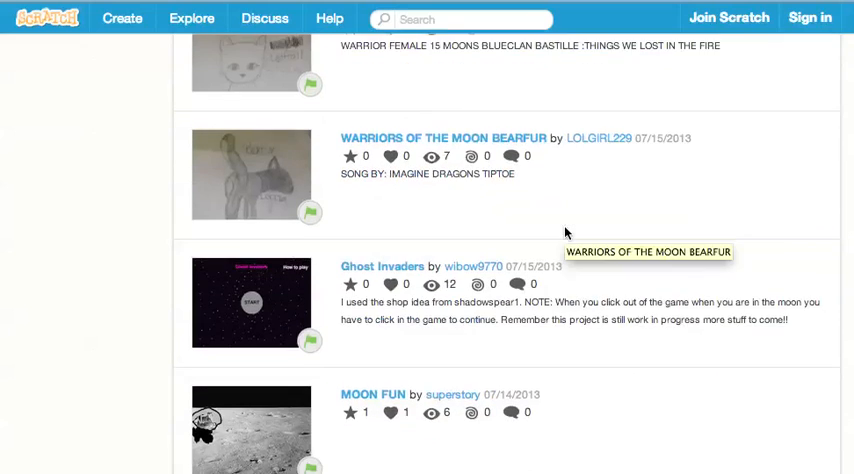
scroll(down, 3)
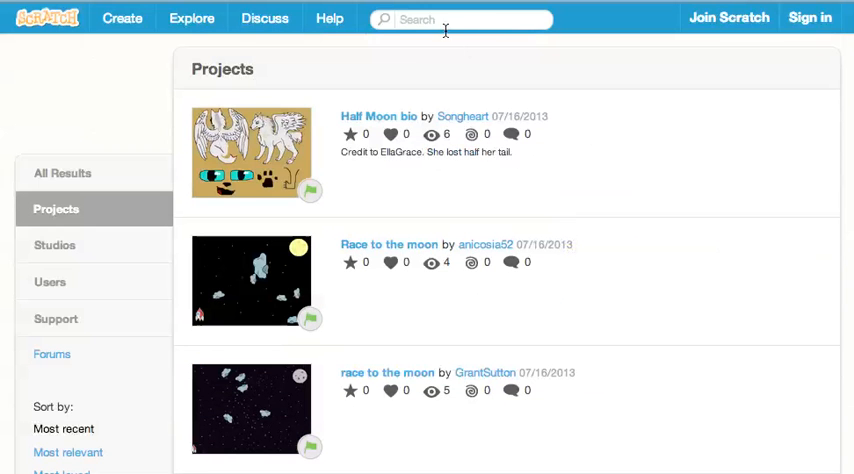
text(Mo)
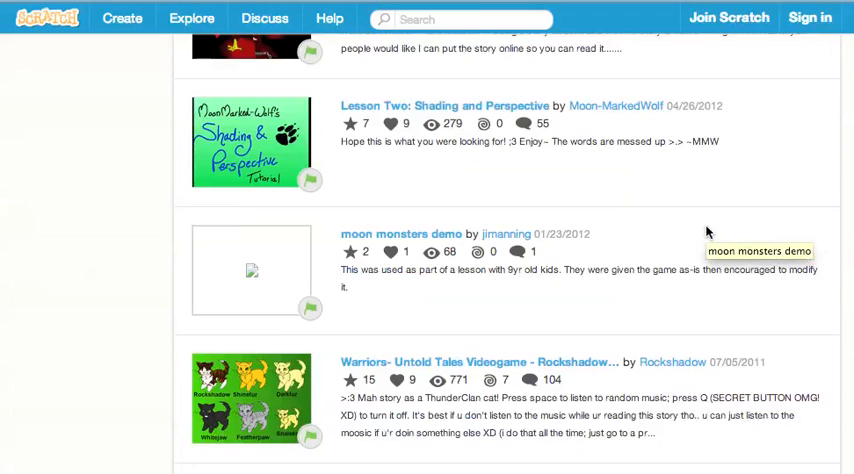
scroll(down, 3)
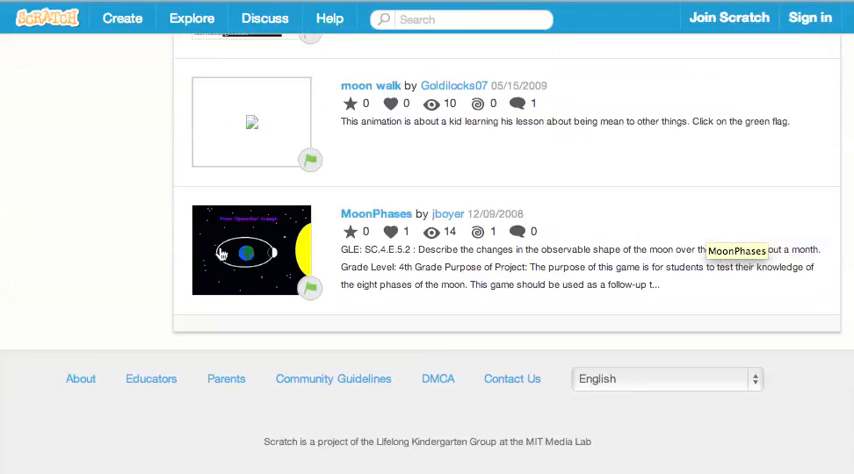
click(225, 252)
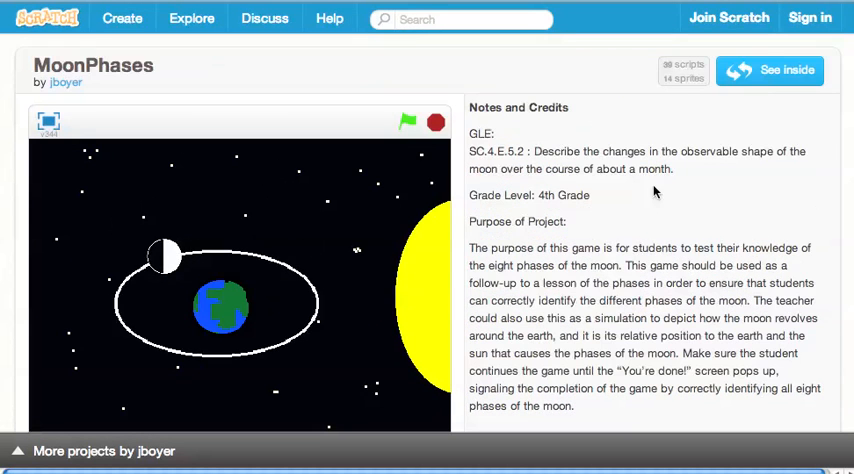
Run MoonPhases, view its scripts, then start a new blank project from home.
click(407, 122)
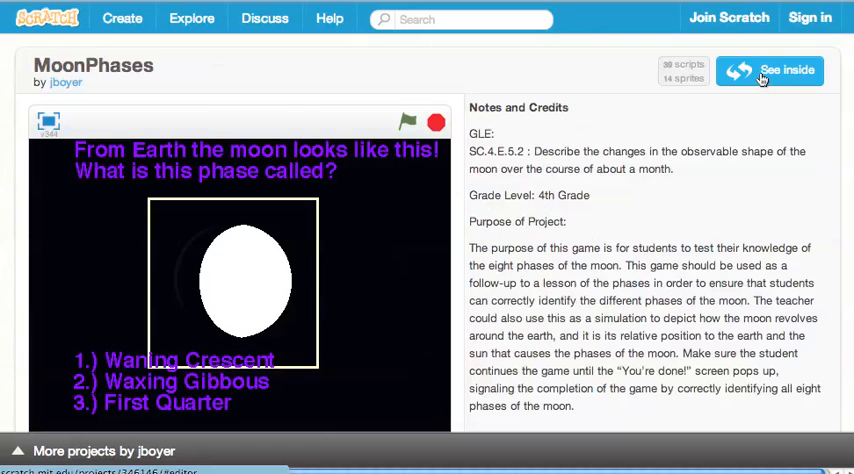
click(786, 69)
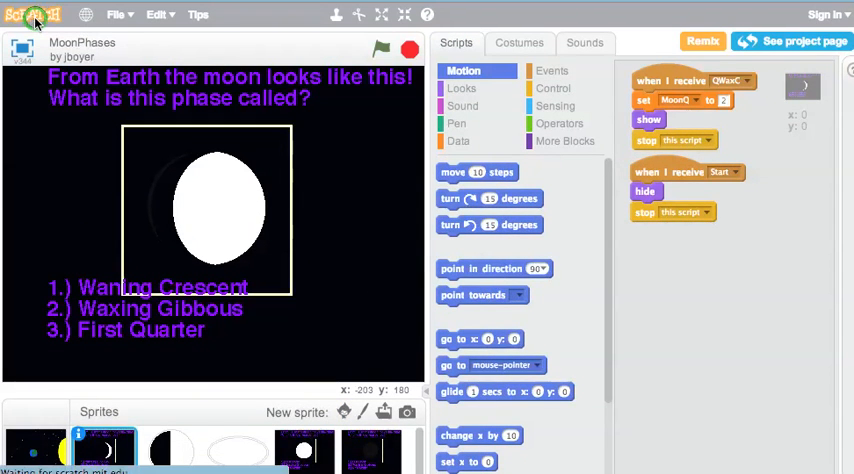
click(38, 15)
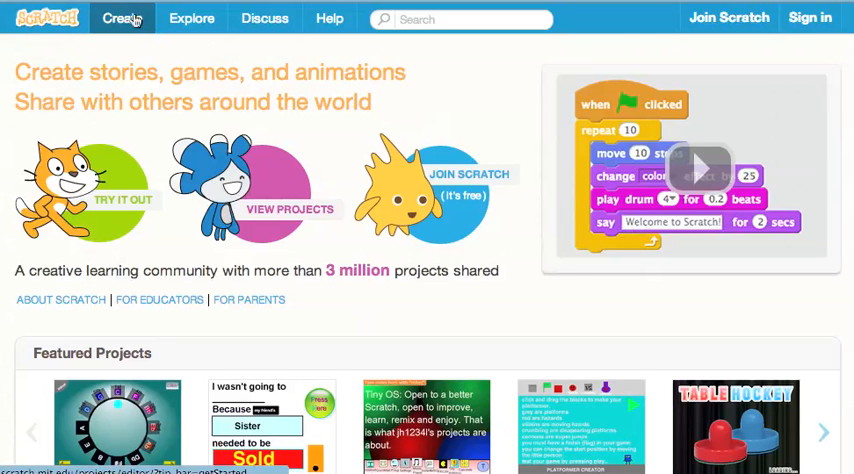
click(122, 18)
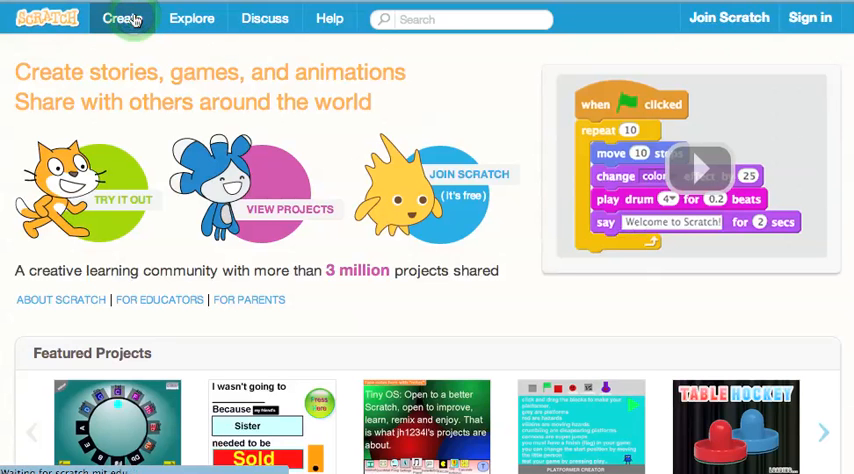
click(122, 18)
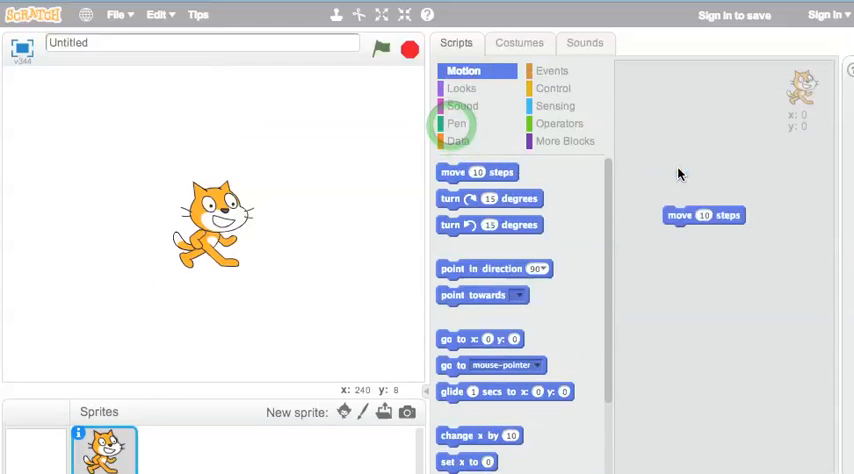
Move the cat and add a change color effect block to recolour it.
click(703, 215)
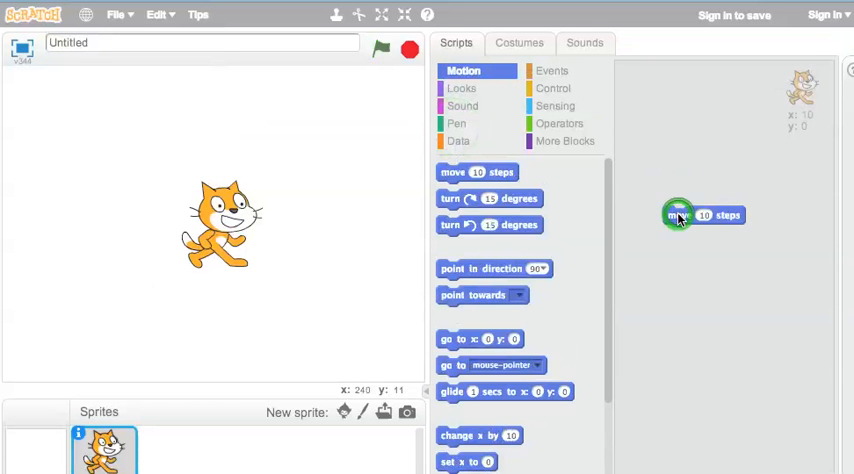
click(703, 215)
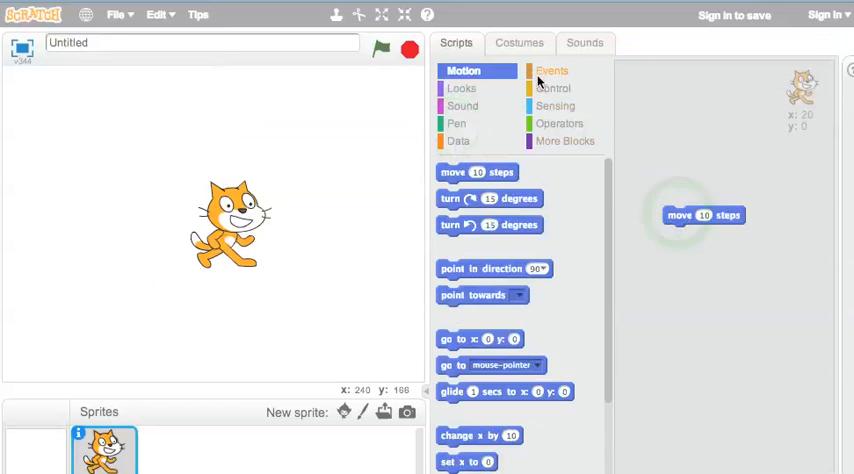
click(461, 88)
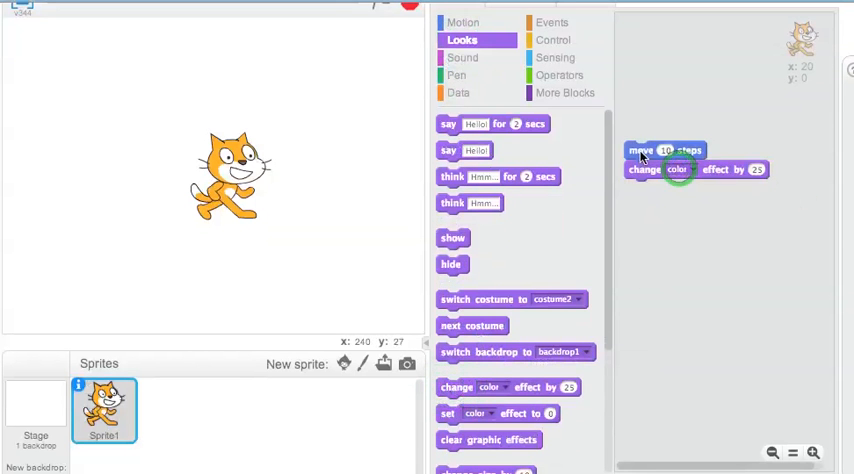
click(642, 150)
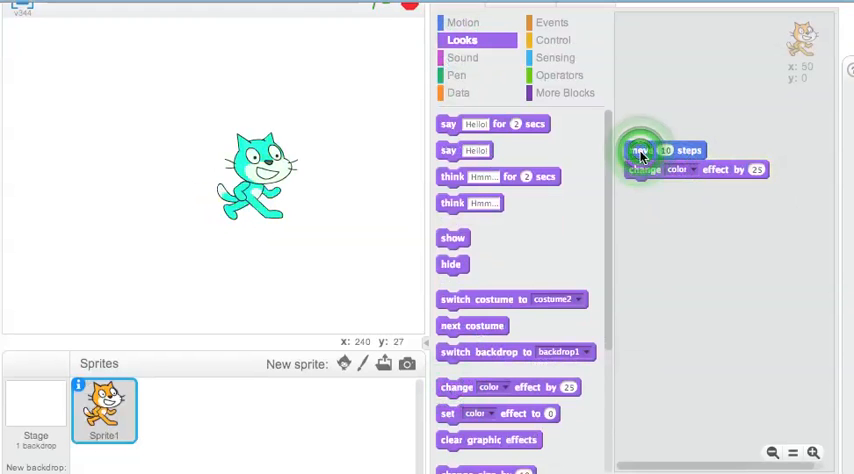
click(462, 57)
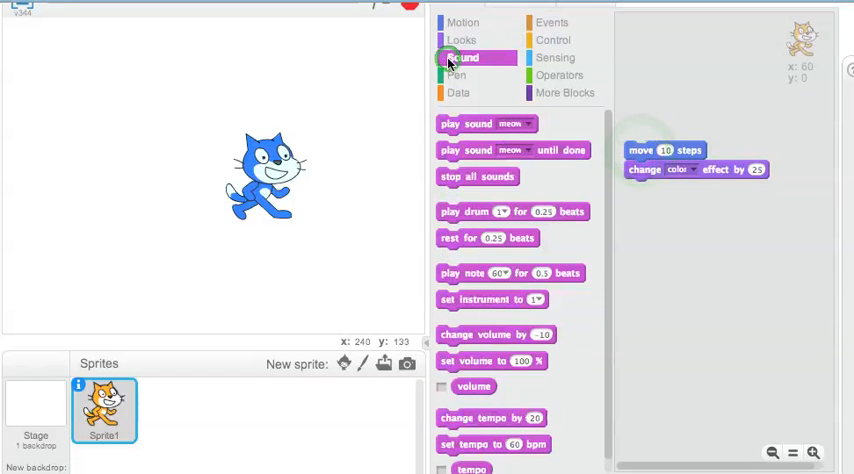
Attach a Pen stamp block and run the script to stamp rainbow cats.
click(458, 76)
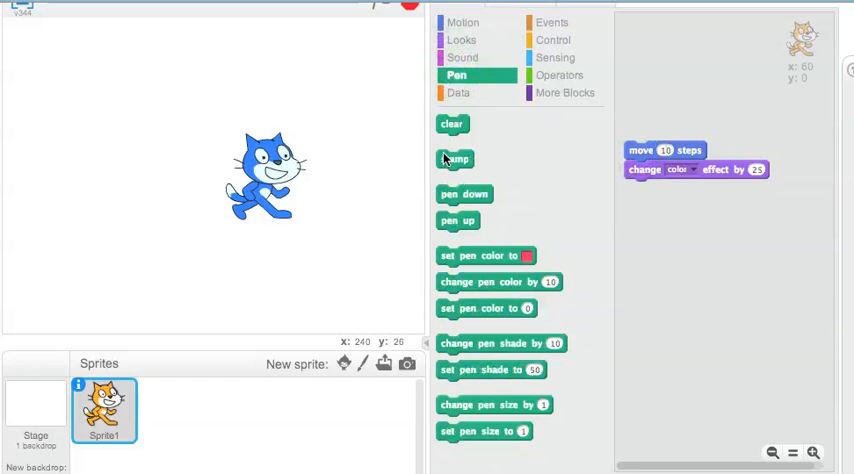
drag(456, 159, 643, 188)
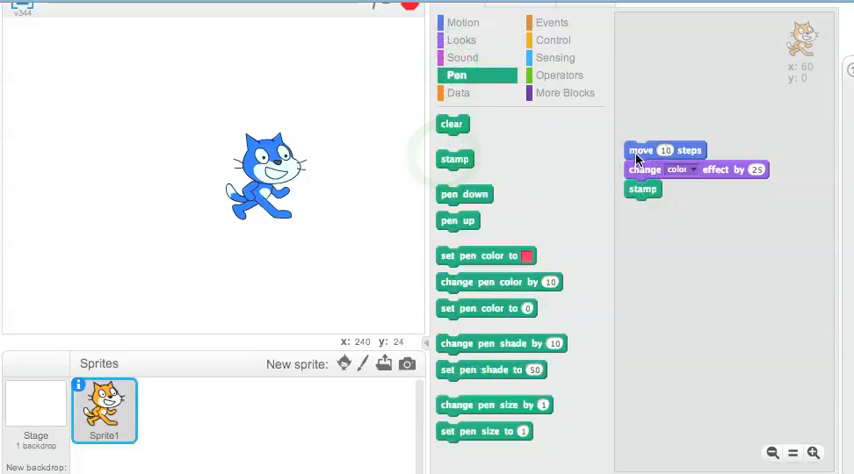
click(665, 150)
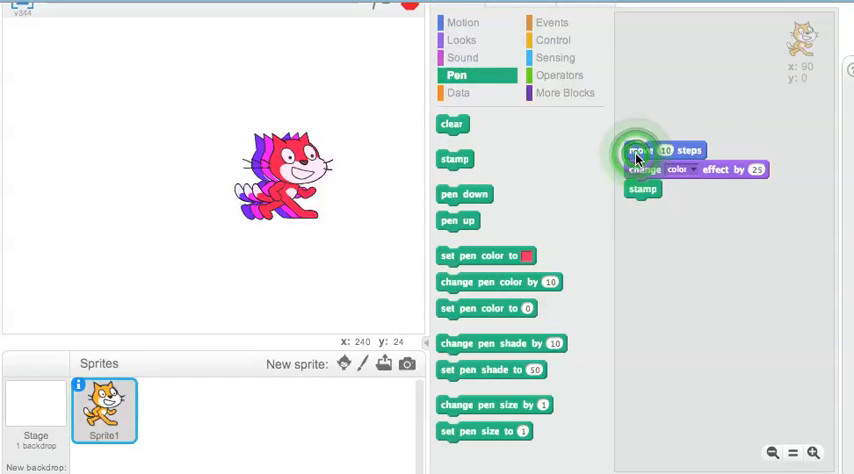
click(640, 150)
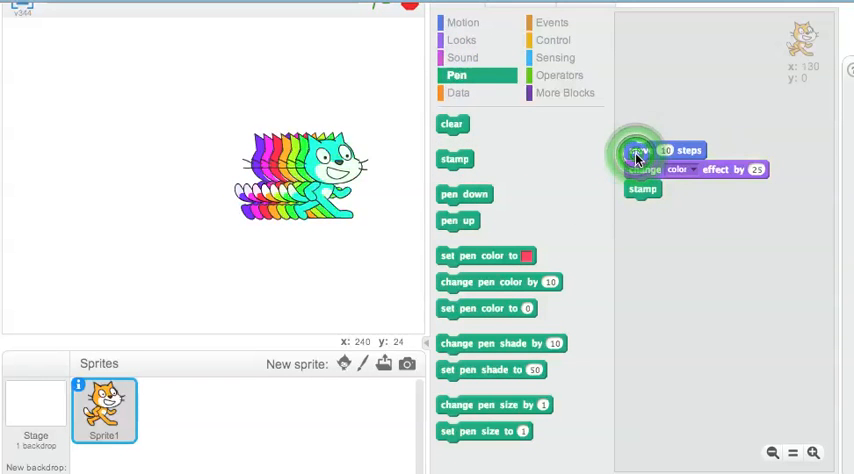
click(640, 150)
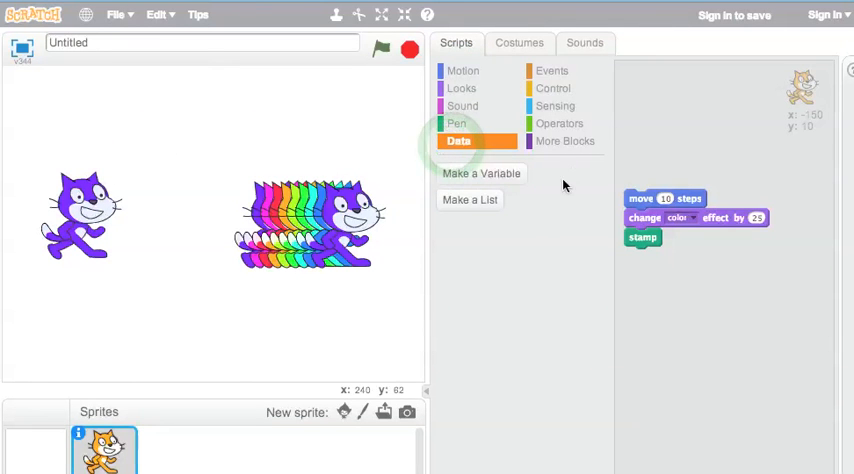
Stamp a second cat trail and add a 'when green flag clicked' hat block.
click(551, 70)
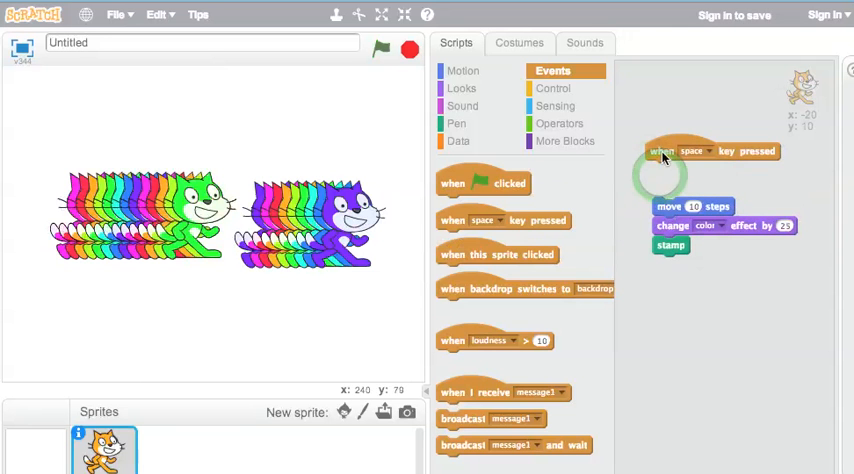
drag(485, 182, 665, 130)
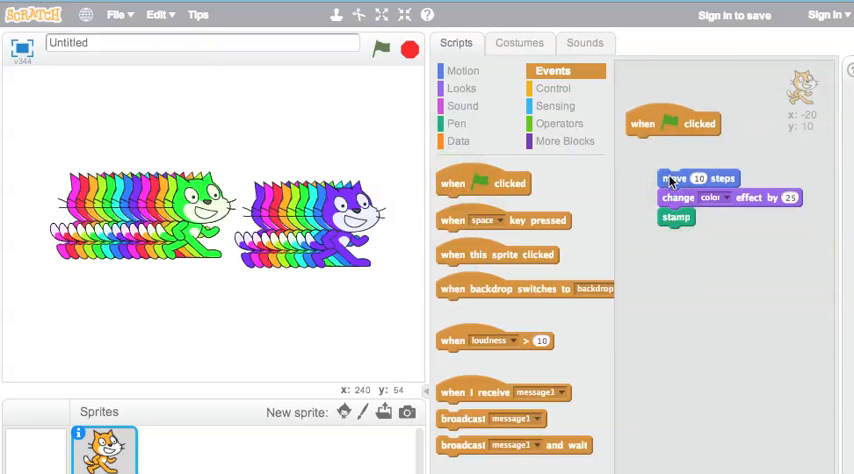
click(553, 88)
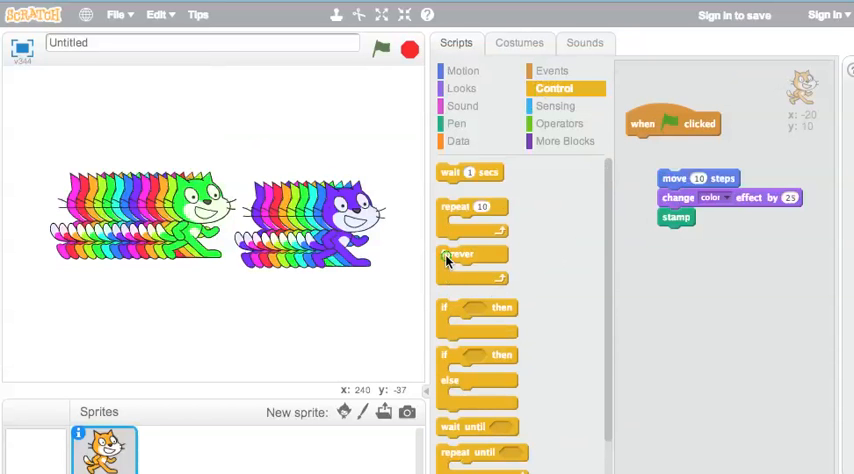
Wrap the move, color and stamp blocks in a forever loop and run it.
drag(455, 254, 646, 144)
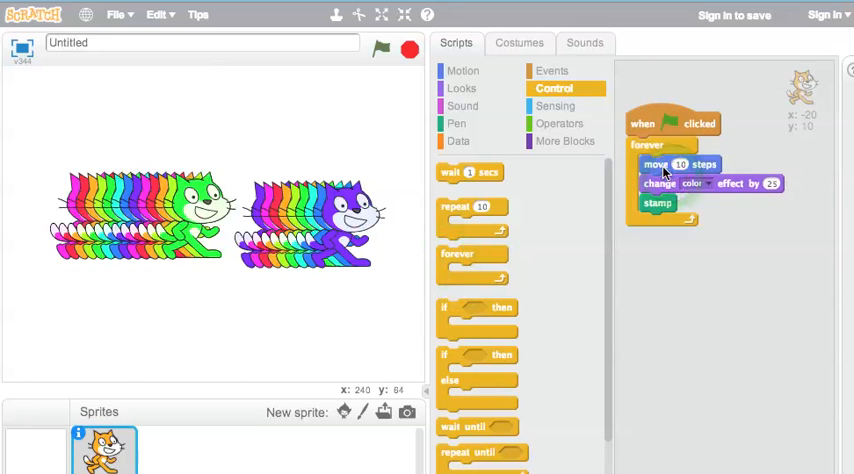
click(381, 49)
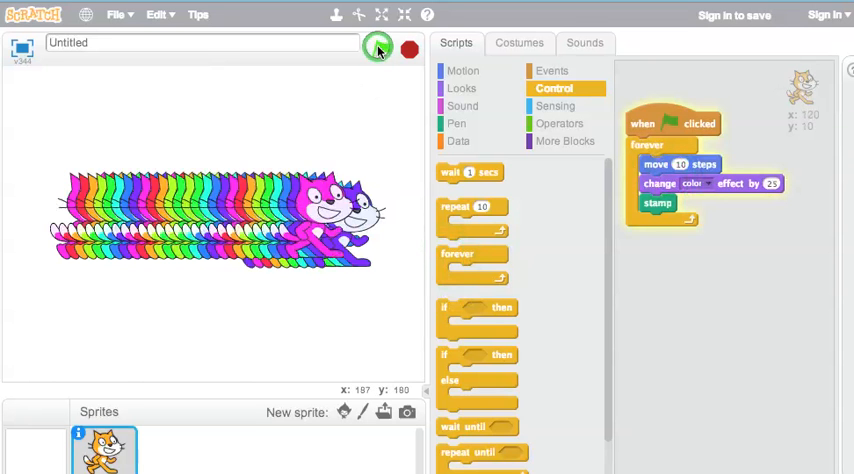
click(382, 49)
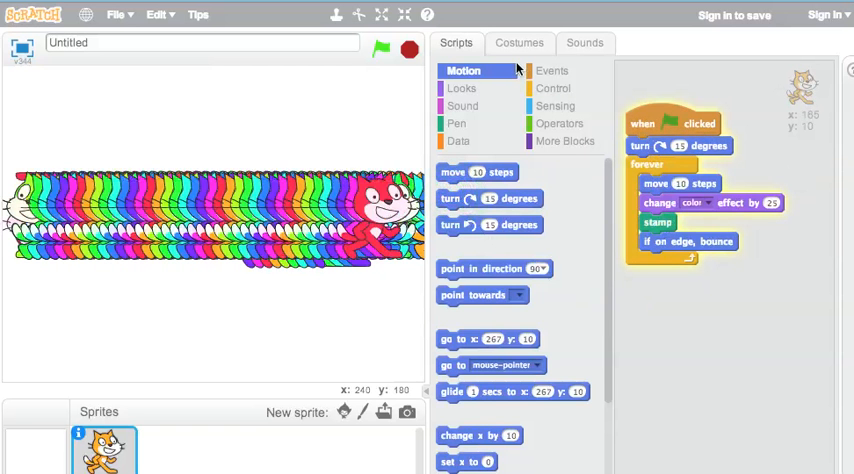
Add turn 15 degrees, if on edge bounce and clear, then rerun the script.
click(409, 49)
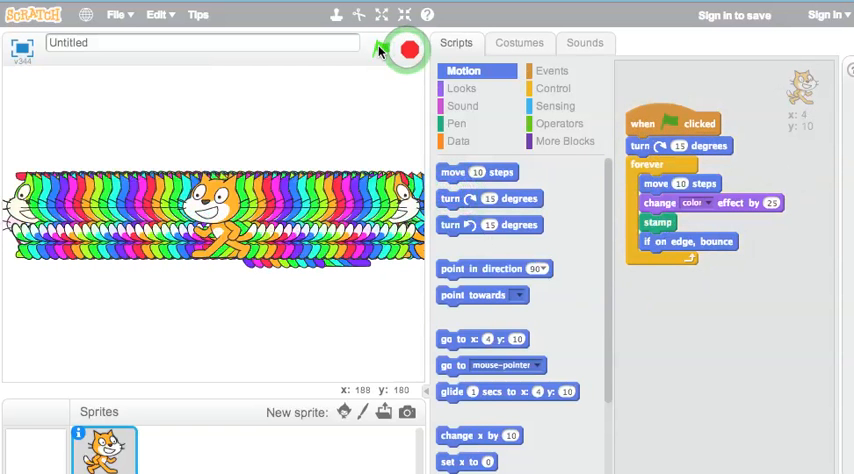
click(461, 88)
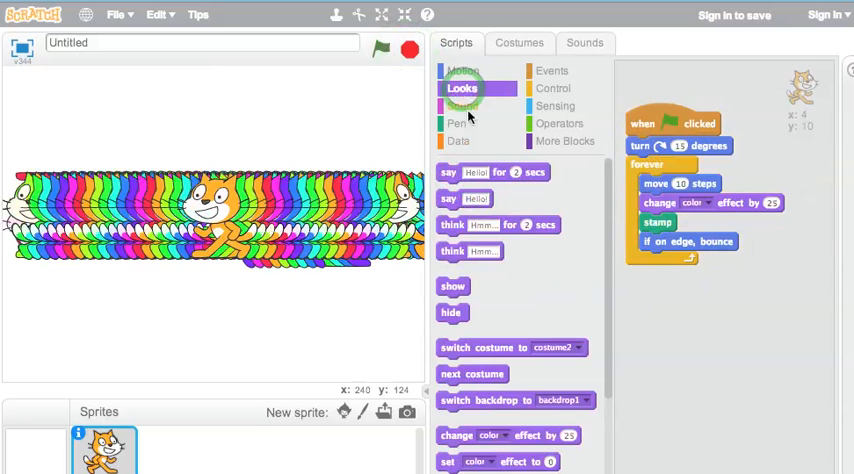
click(457, 123)
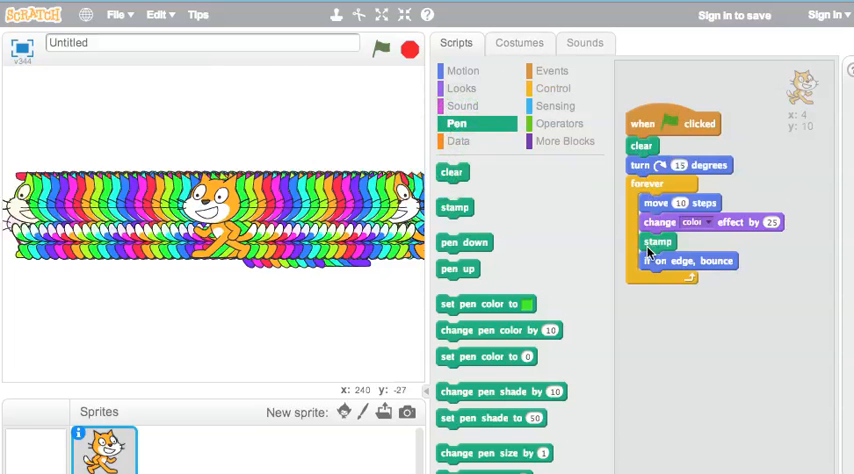
click(381, 49)
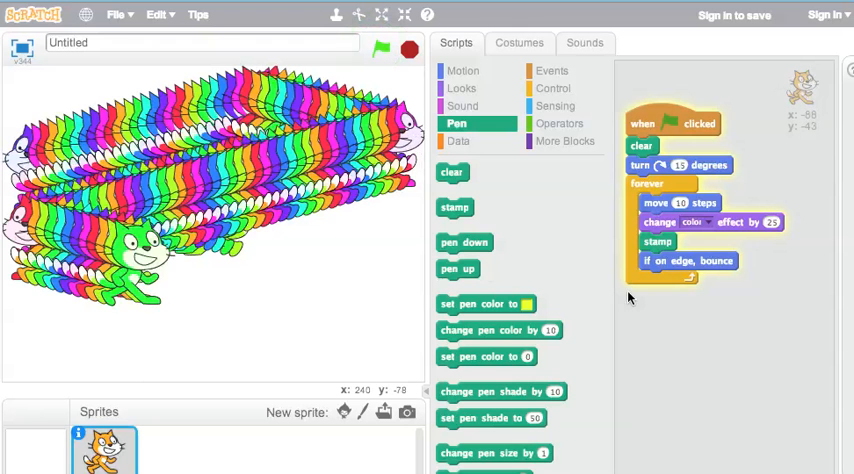
Add an if mouse down? check in the loop that says Ouch for 1 second.
click(553, 88)
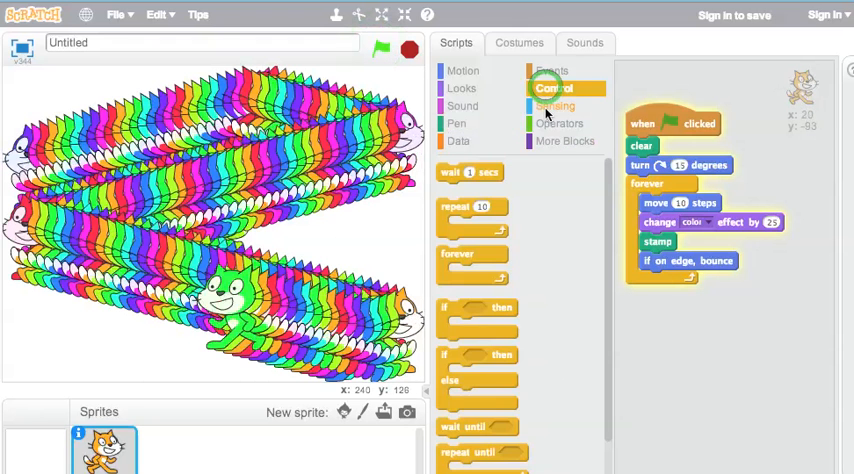
click(556, 106)
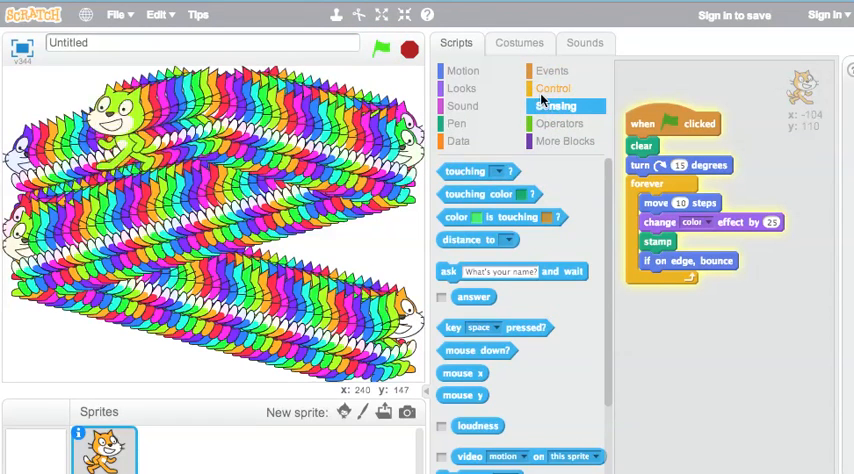
click(554, 88)
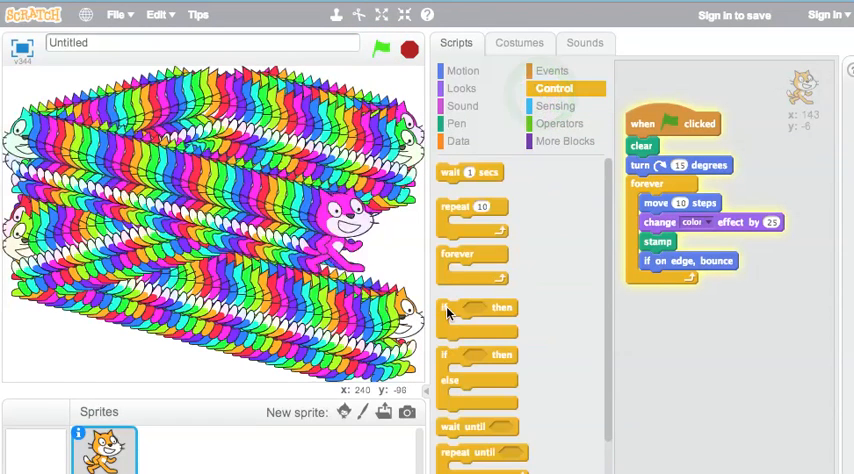
drag(475, 307, 700, 340)
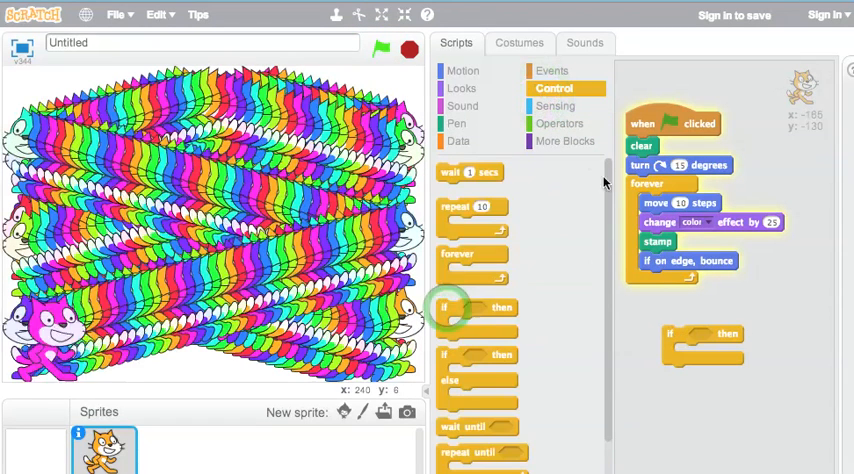
click(555, 105)
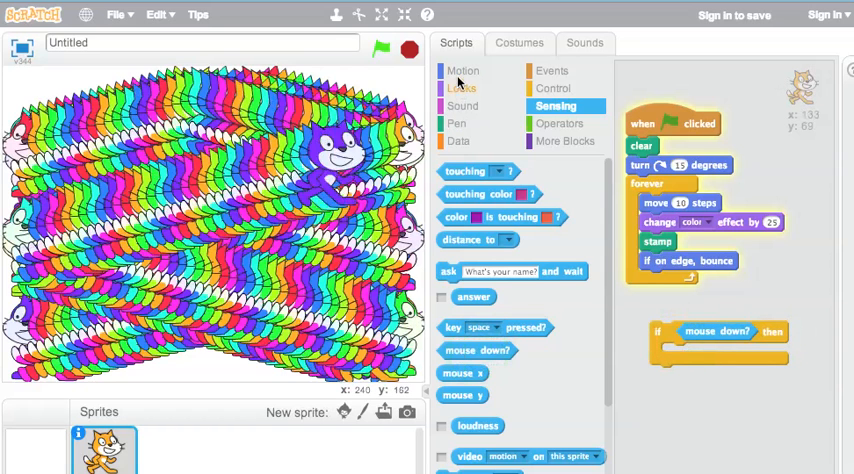
click(459, 88)
text(Ouch)
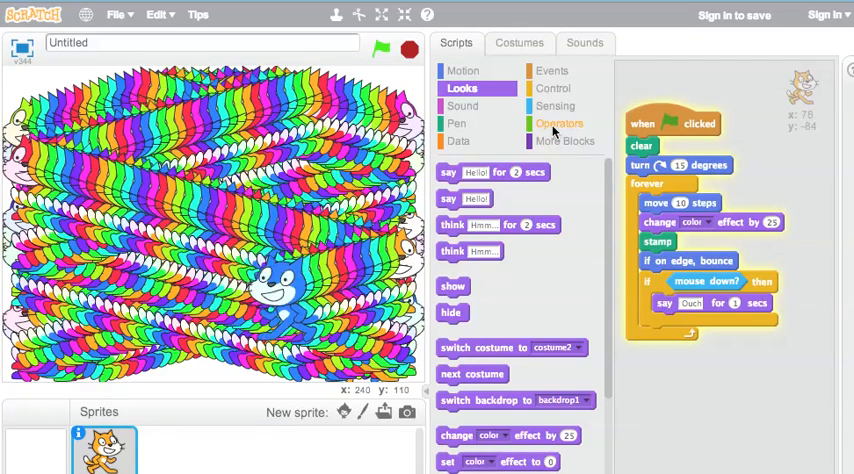
Put a pick random 1 to 50 block into the move block's steps.
click(559, 123)
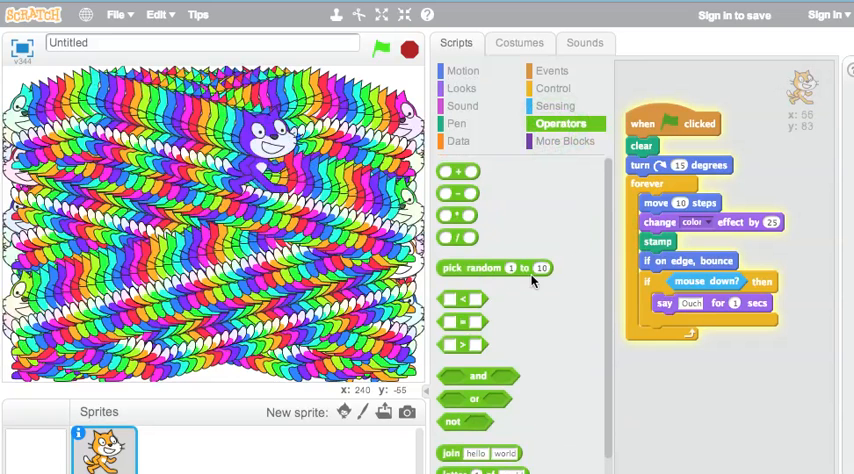
drag(497, 268, 703, 209)
text(50)
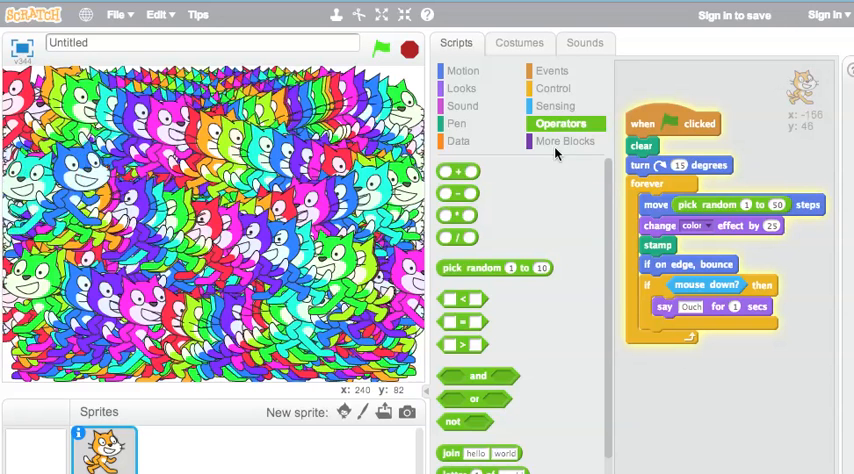
click(564, 141)
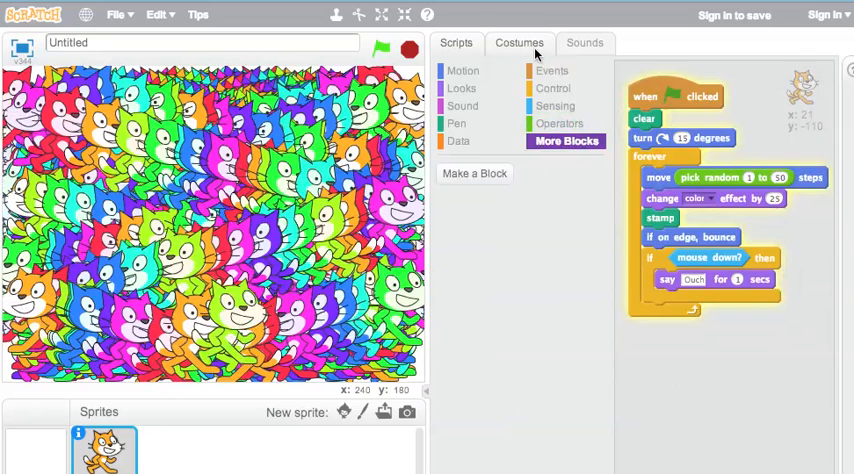
Paint a new sprite as a red oval with blue and green rings.
click(519, 42)
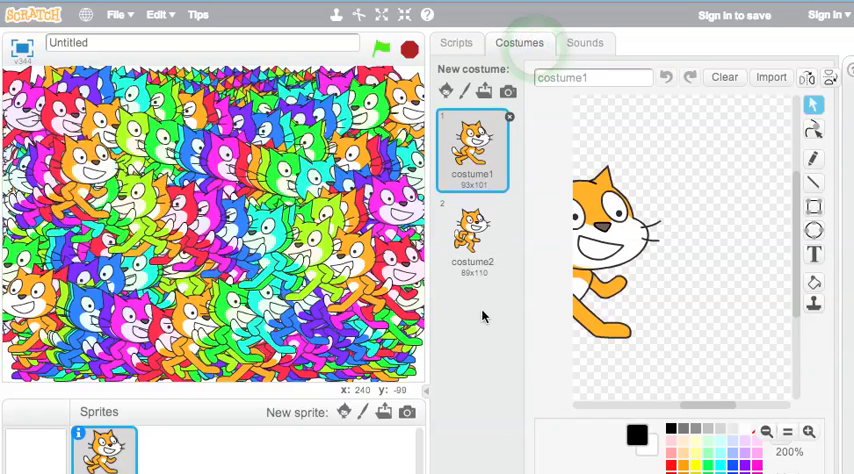
click(472, 235)
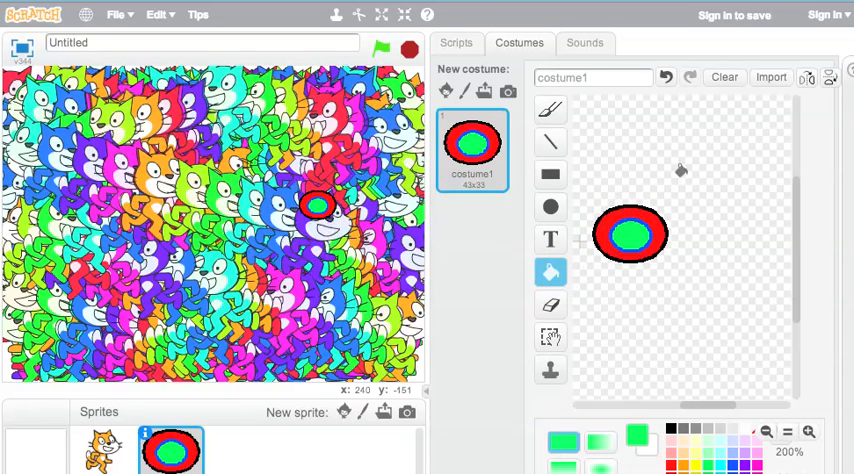
click(585, 42)
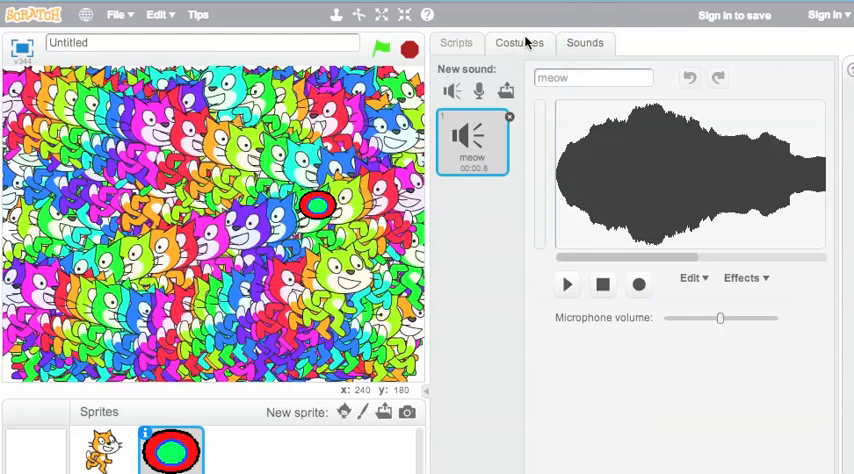
Copy the cat's script onto the orb sprite Sprite2 and remove Sprite1.
click(456, 42)
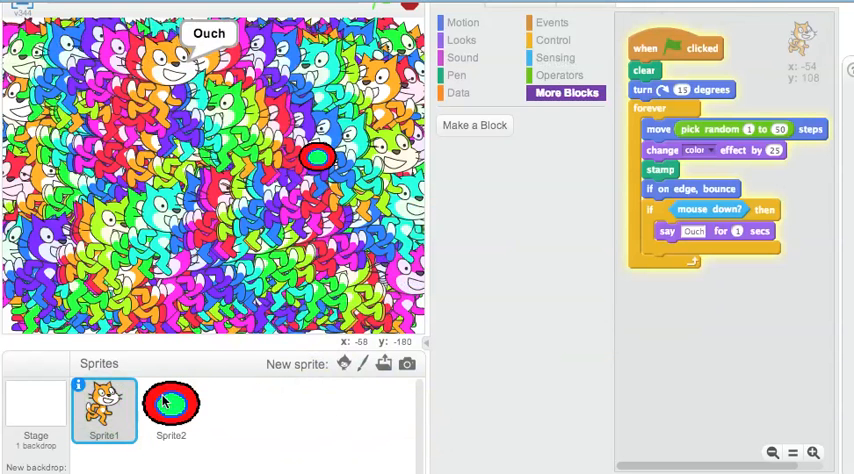
click(170, 410)
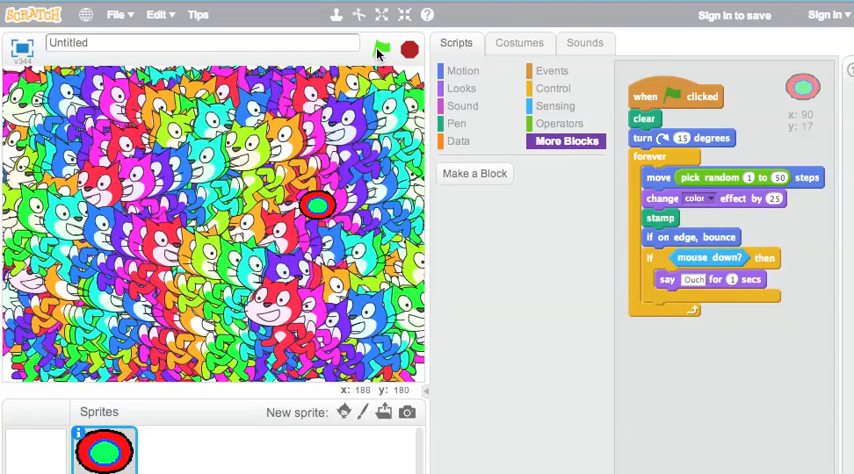
Run the orb script with the green flag and show the stage full screen.
click(381, 49)
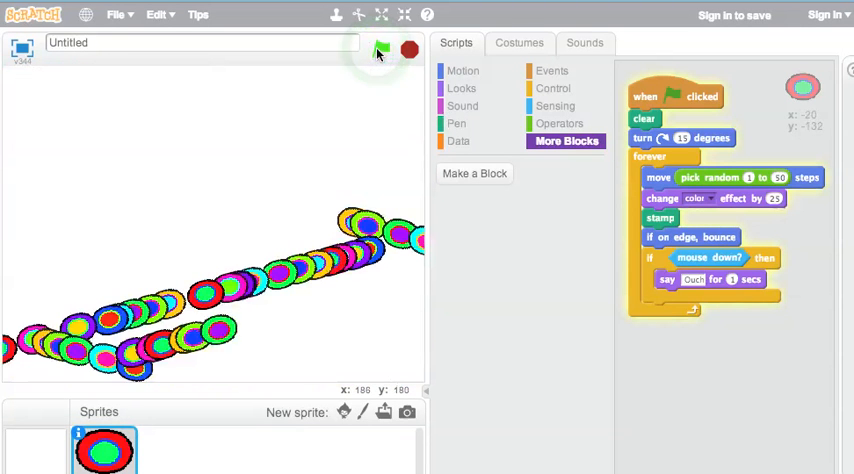
click(381, 50)
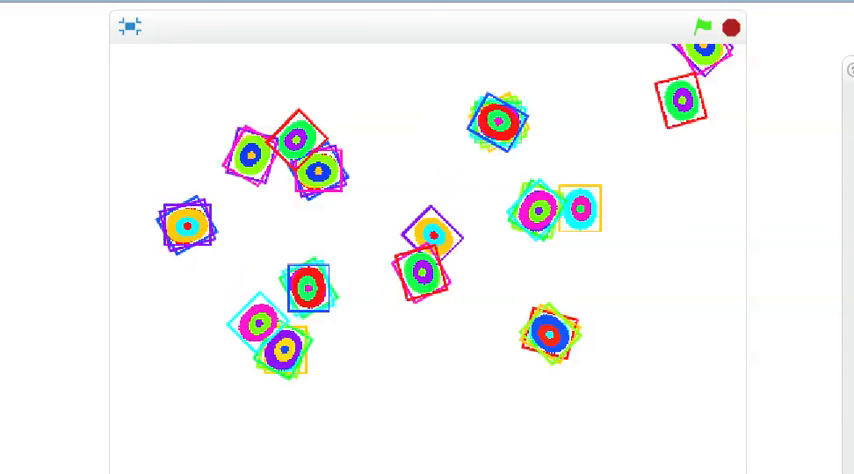
Leave full-screen view and browse the Motion block palette.
click(382, 15)
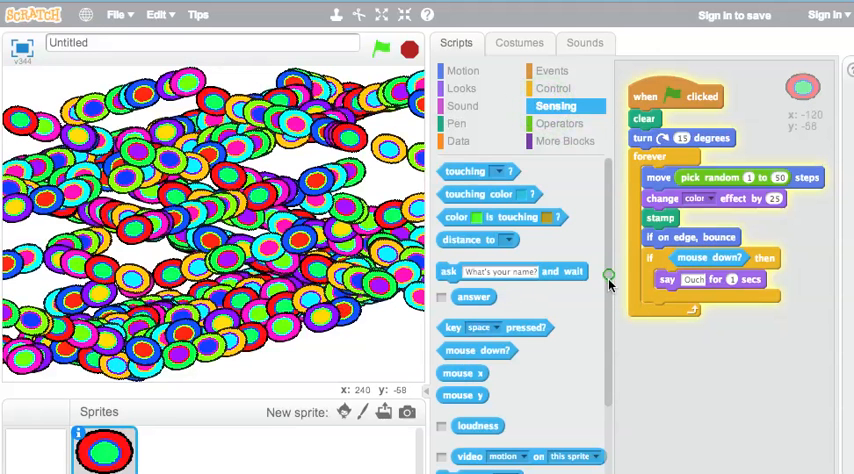
scroll(down, 3)
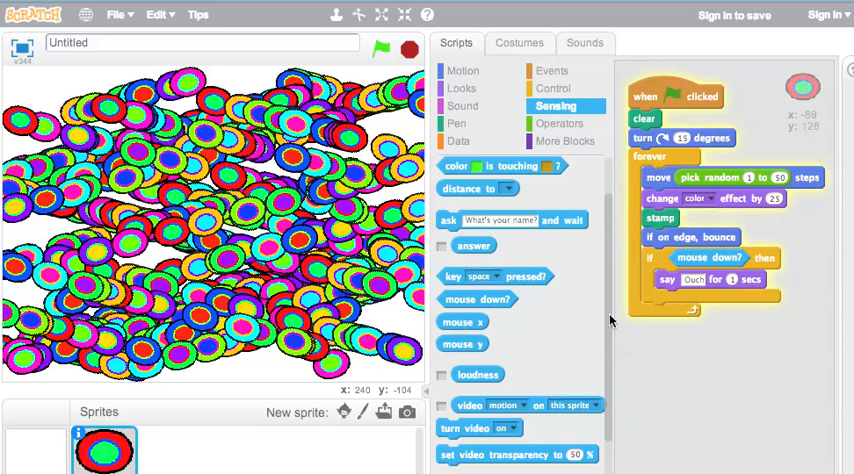
click(462, 70)
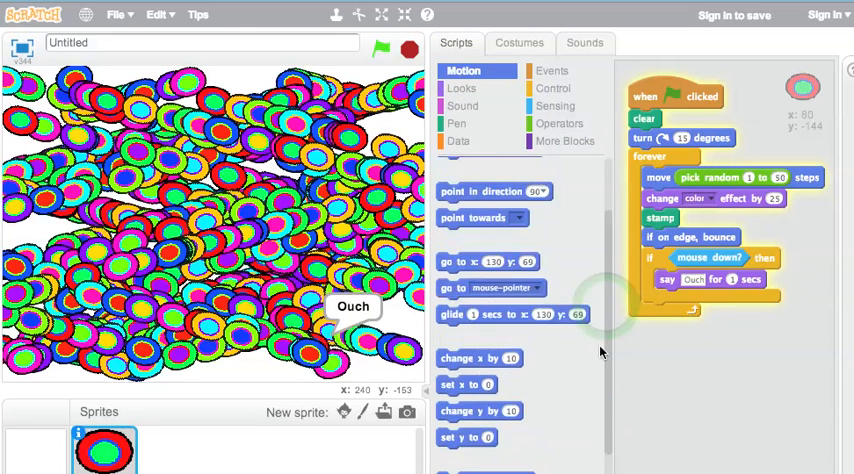
scroll(down, 3)
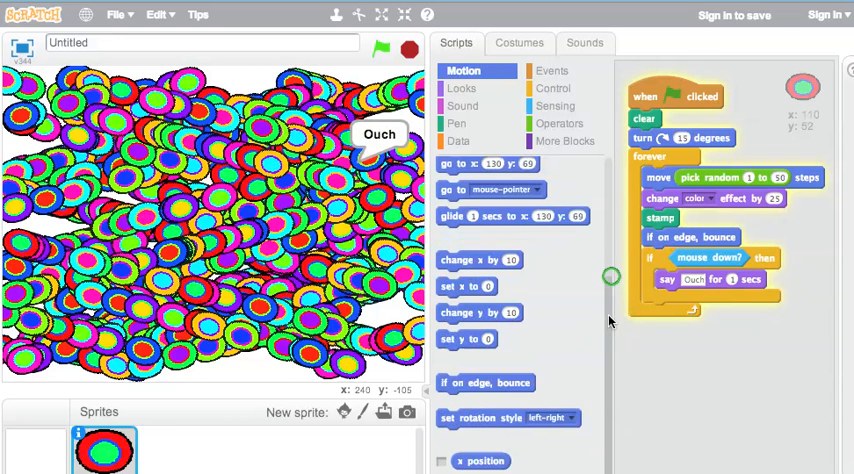
scroll(down, 3)
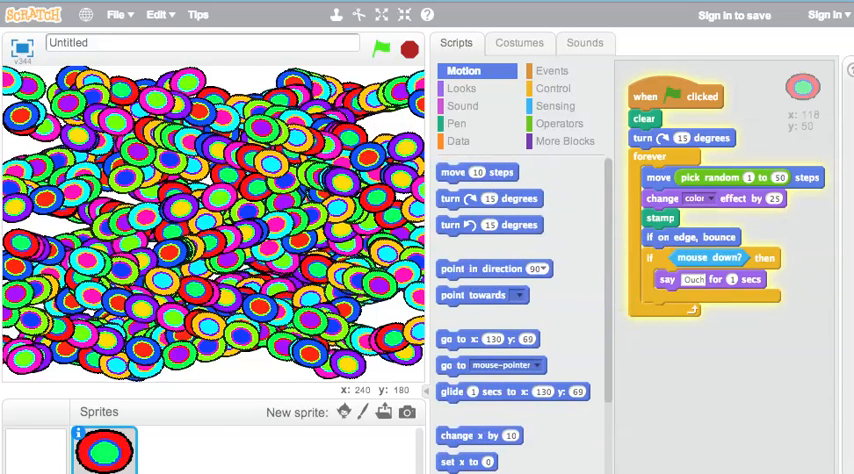